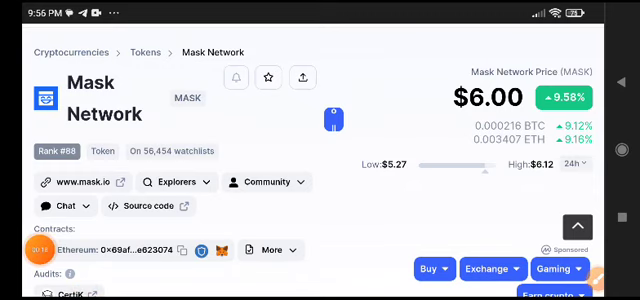
Scroll the Mask Network page to bring the $6.00 price and $5.27–$6.12 range into view
scroll("down", 3)
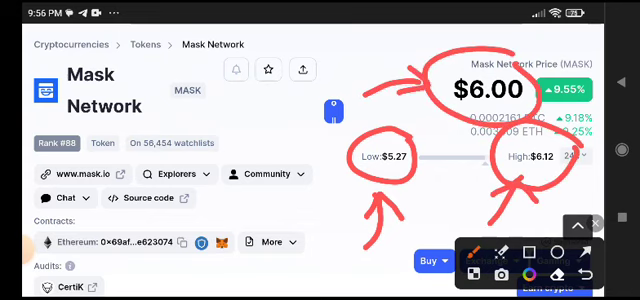
Scroll down to the market stats: $456.8M market cap, $203.6M volume, 76.15M MASK supply
scroll("down", 3)
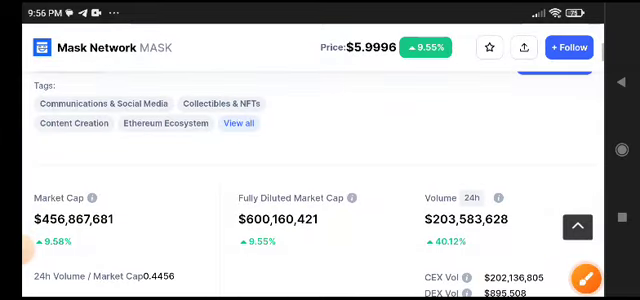
scroll("down", 3)
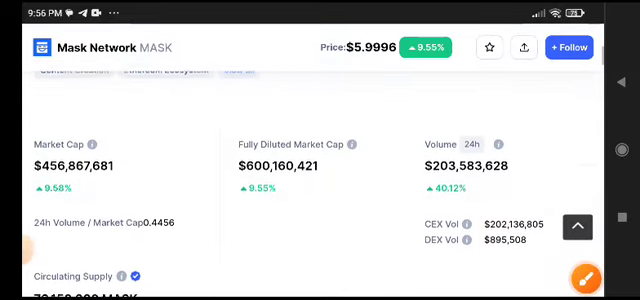
left_click(608, 276)
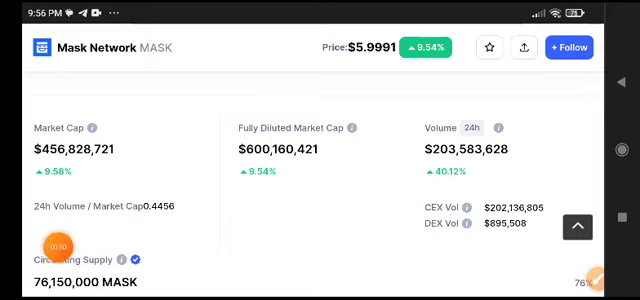
scroll("down", 3)
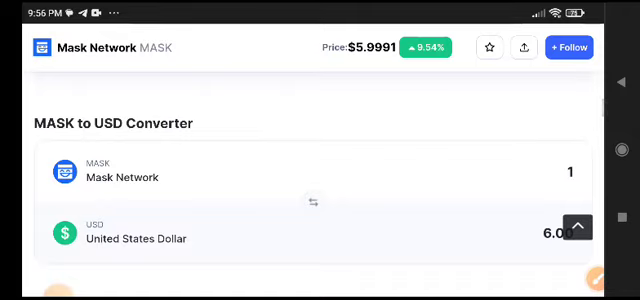
scroll("down", 3)
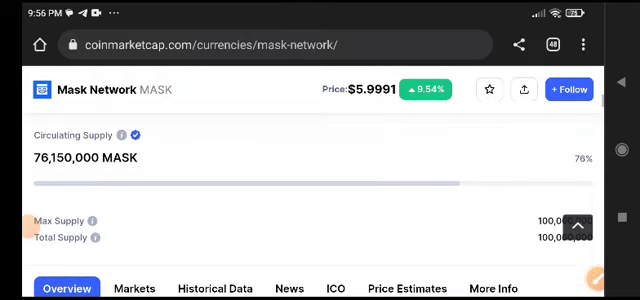
scroll("up", 3)
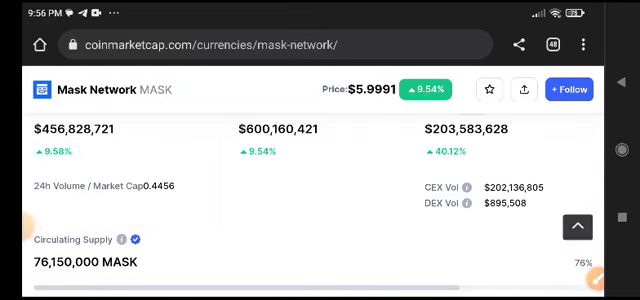